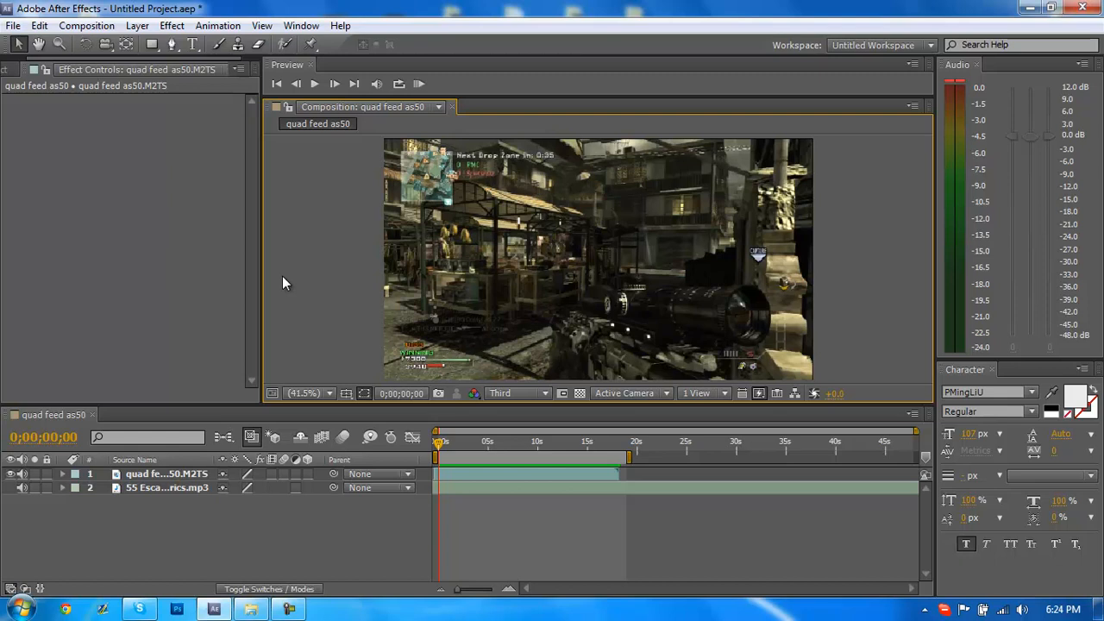
mouse_move(209, 459)
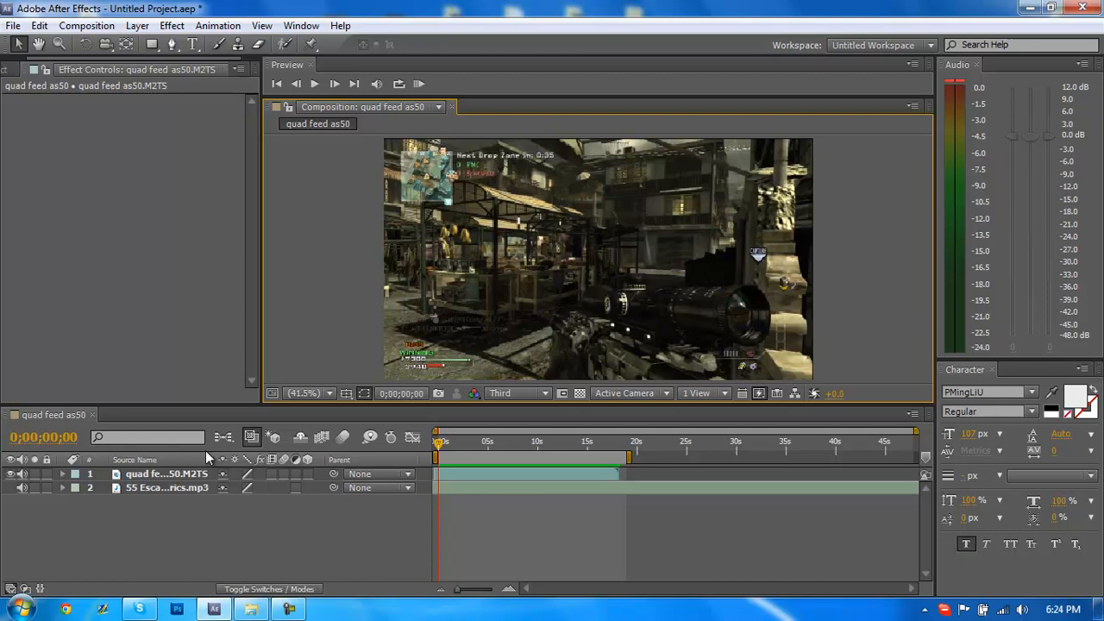
mouse_move(188, 414)
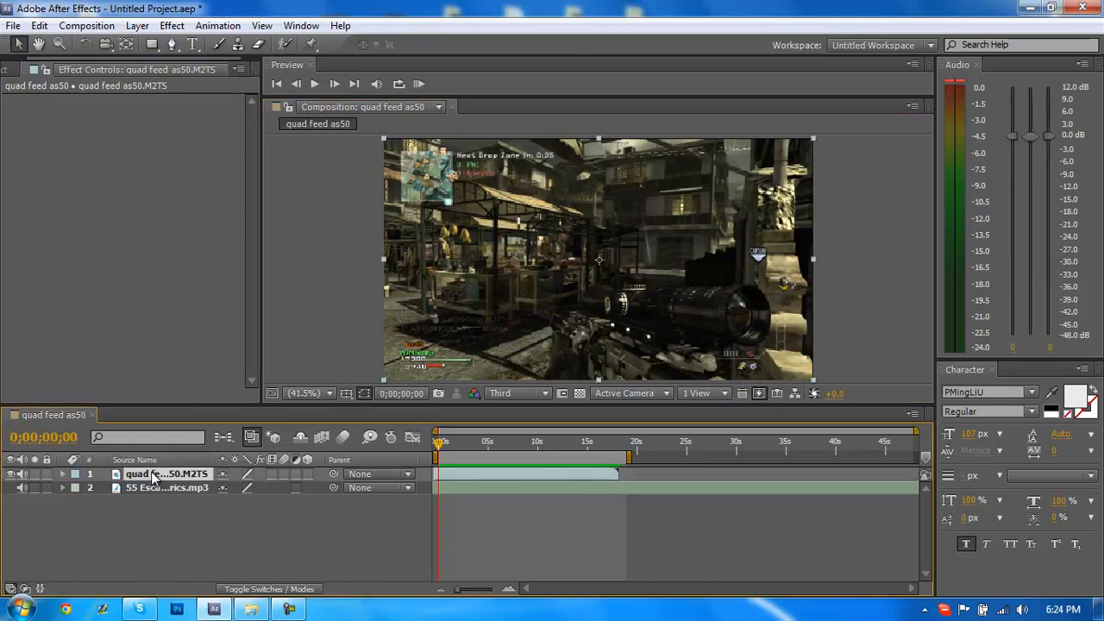
Convert the MP3 layer's audio to keyframes via Keyframe Assistant, creating an Audio Amplitude layer.
left_click(166, 486)
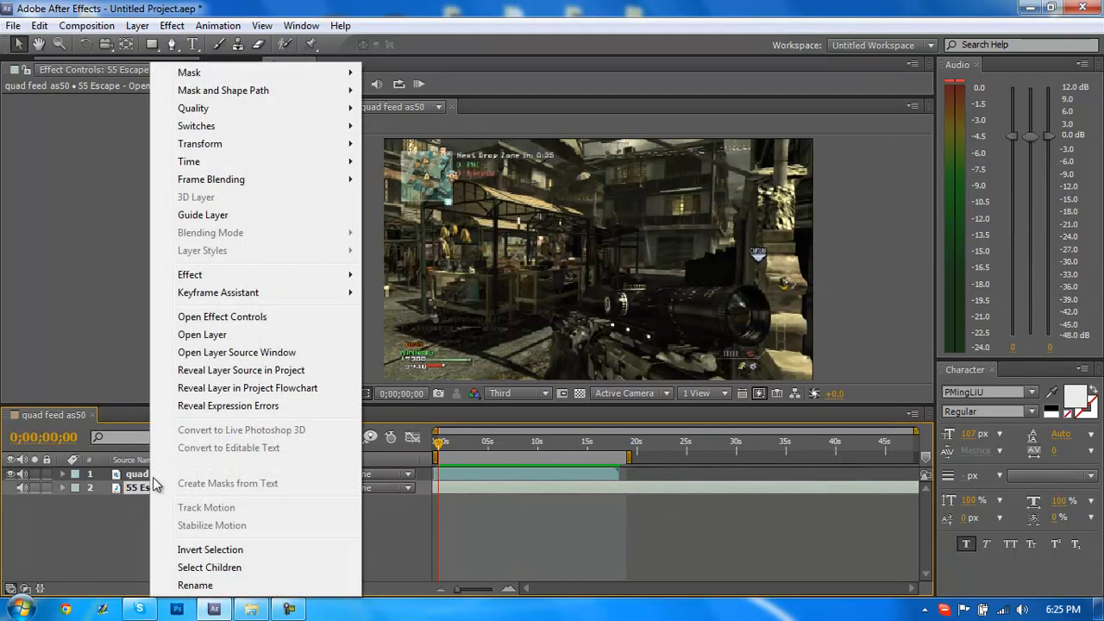
mouse_move(217, 293)
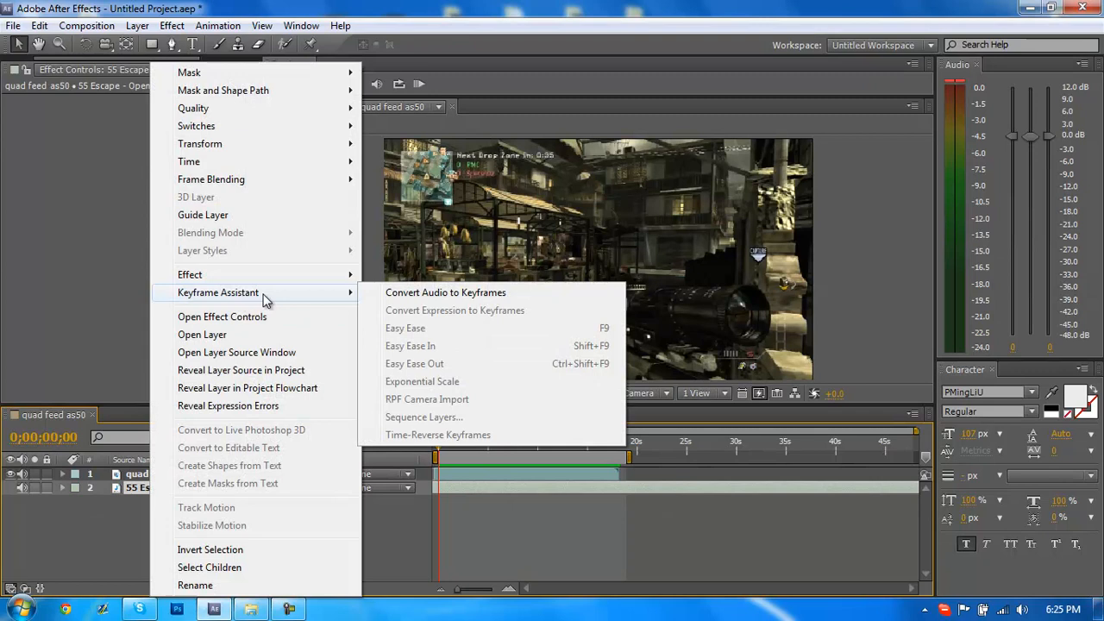
left_click(445, 293)
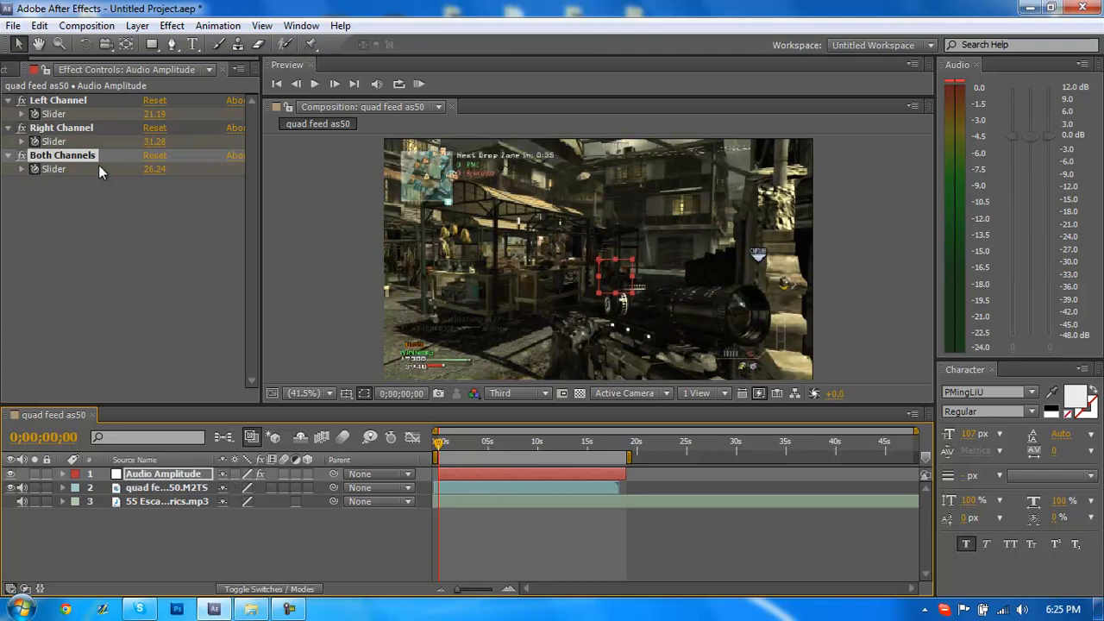
mouse_move(172, 218)
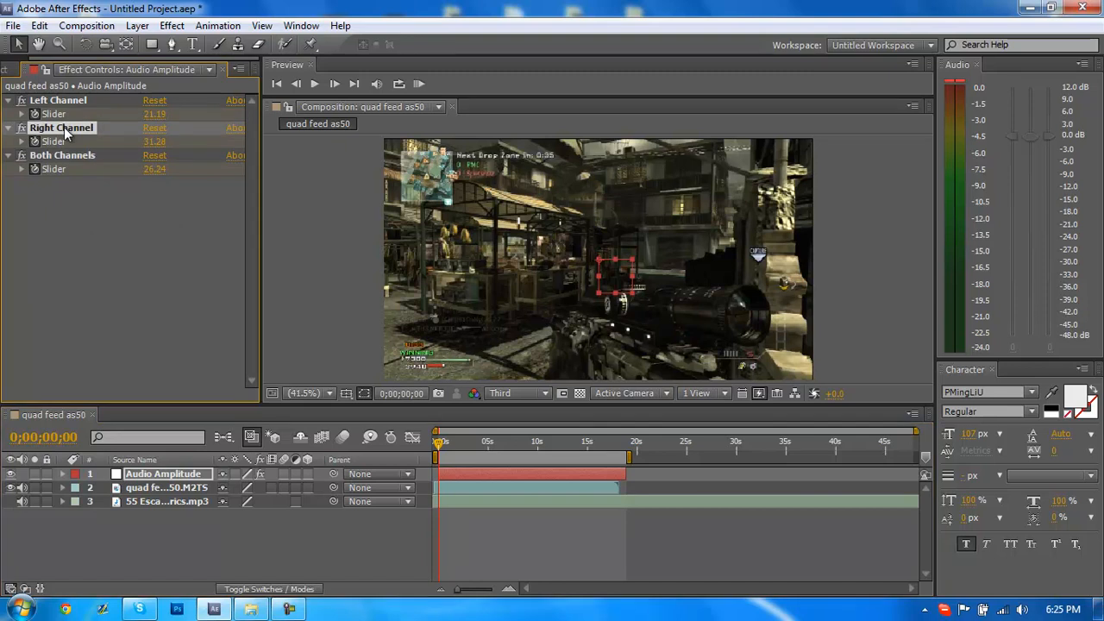
Remove the Left and Right Channel effects, reveal the Both Channels Slider, and select the gameplay clip.
left_click(21, 127)
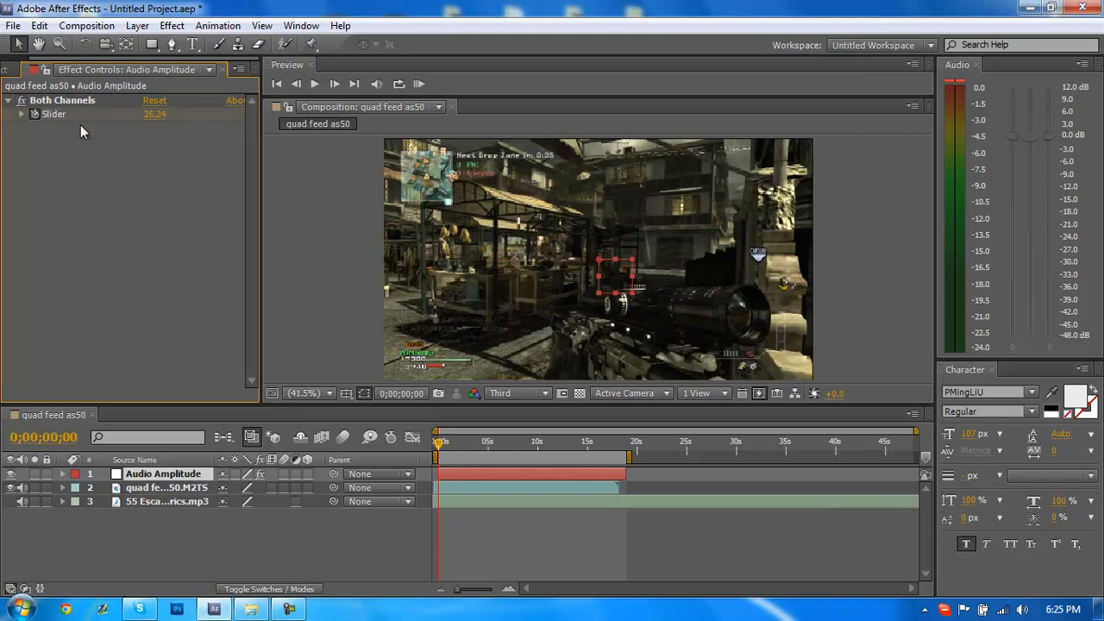
mouse_move(174, 462)
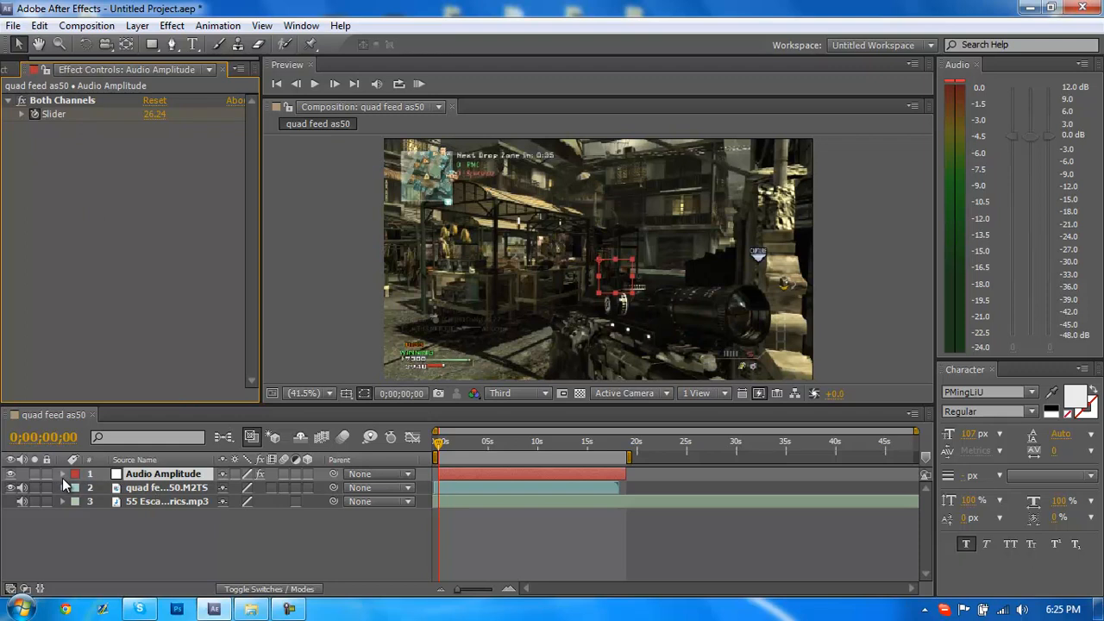
left_click(62, 473)
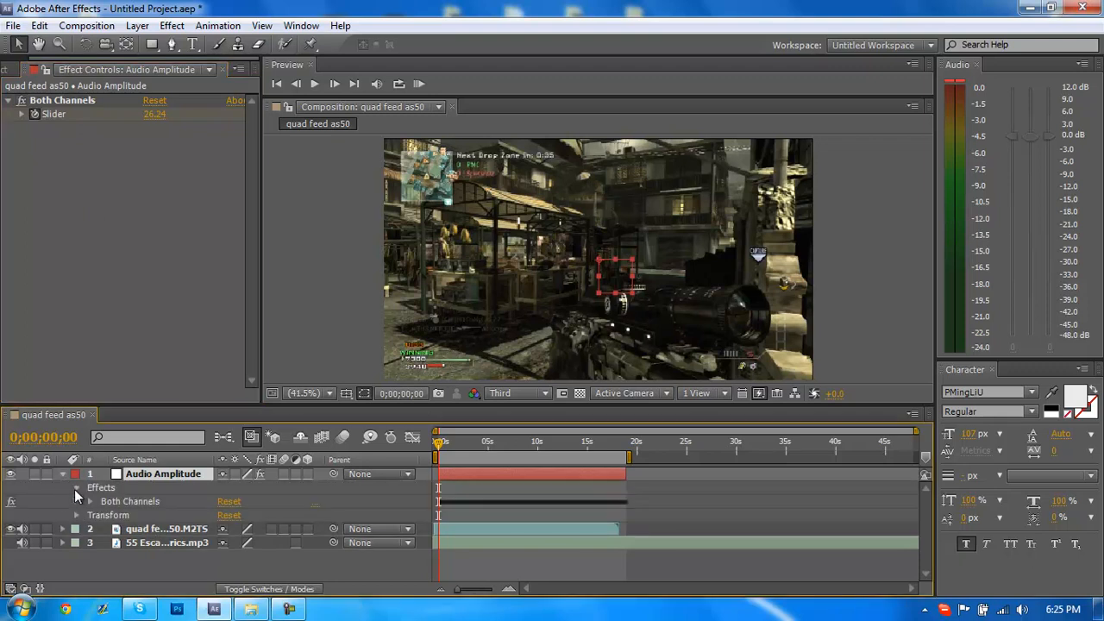
left_click(89, 500)
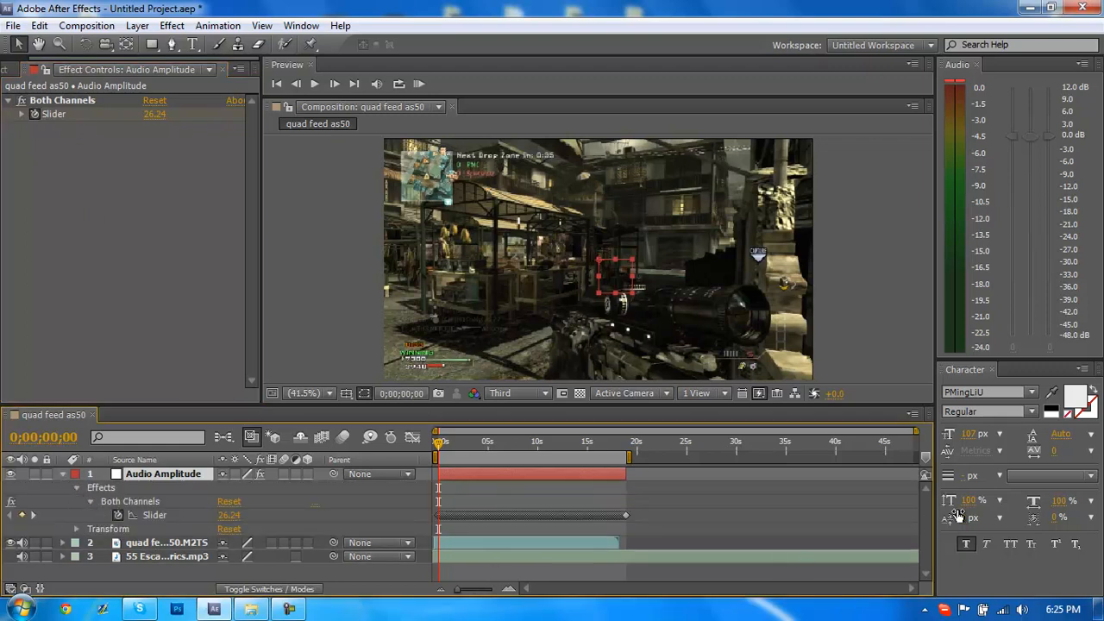
left_click(166, 542)
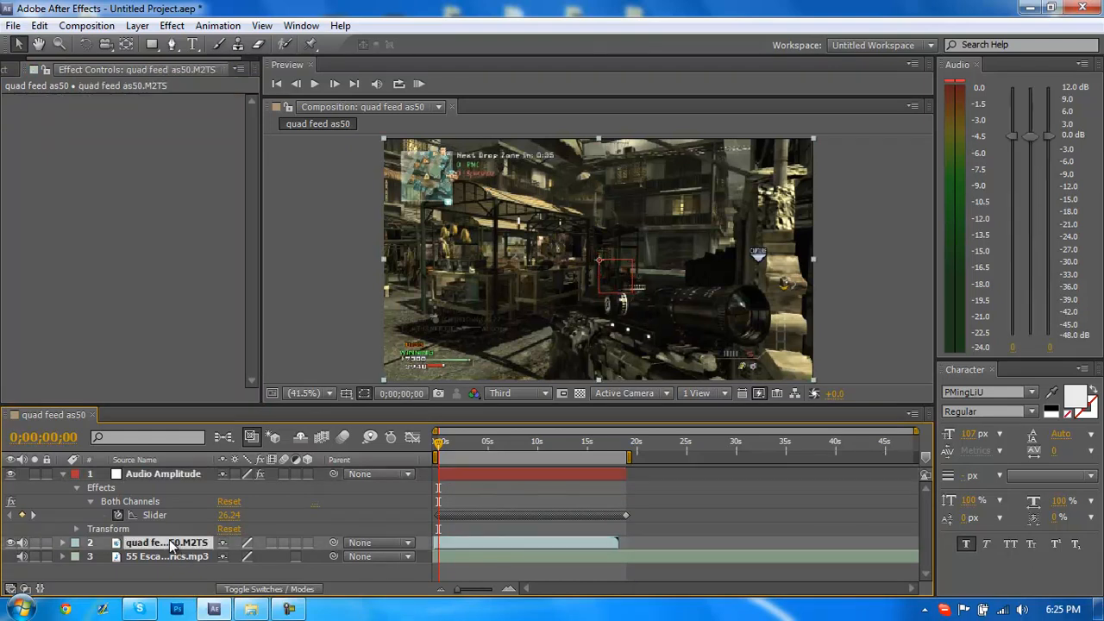
mouse_move(173, 26)
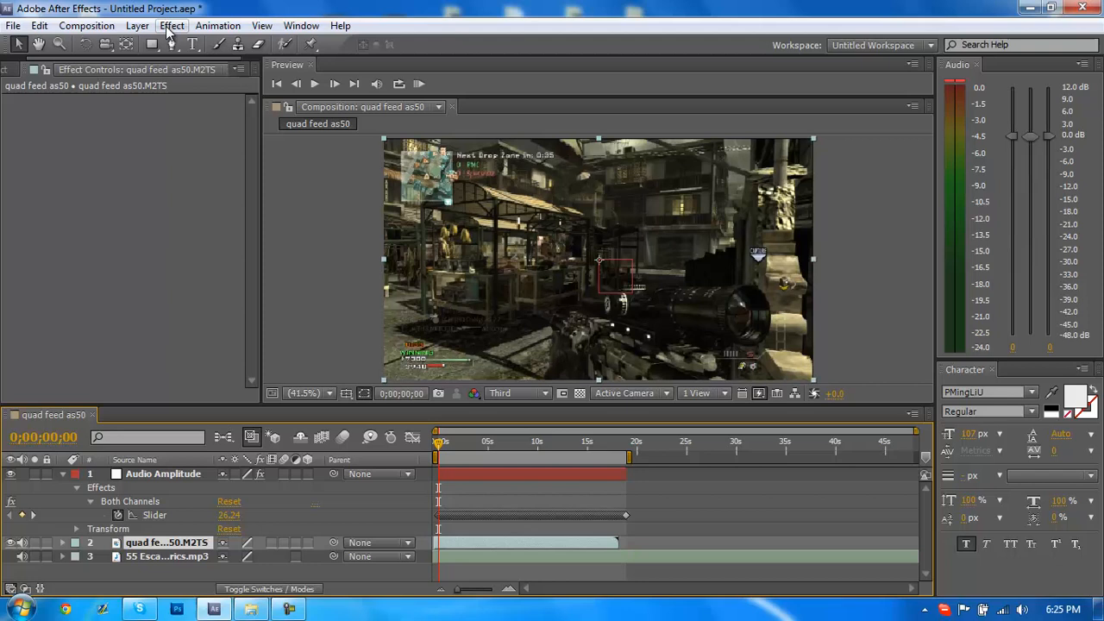
Apply the Brightness & Contrast effect to the gameplay clip from the Effect menu.
left_click(172, 26)
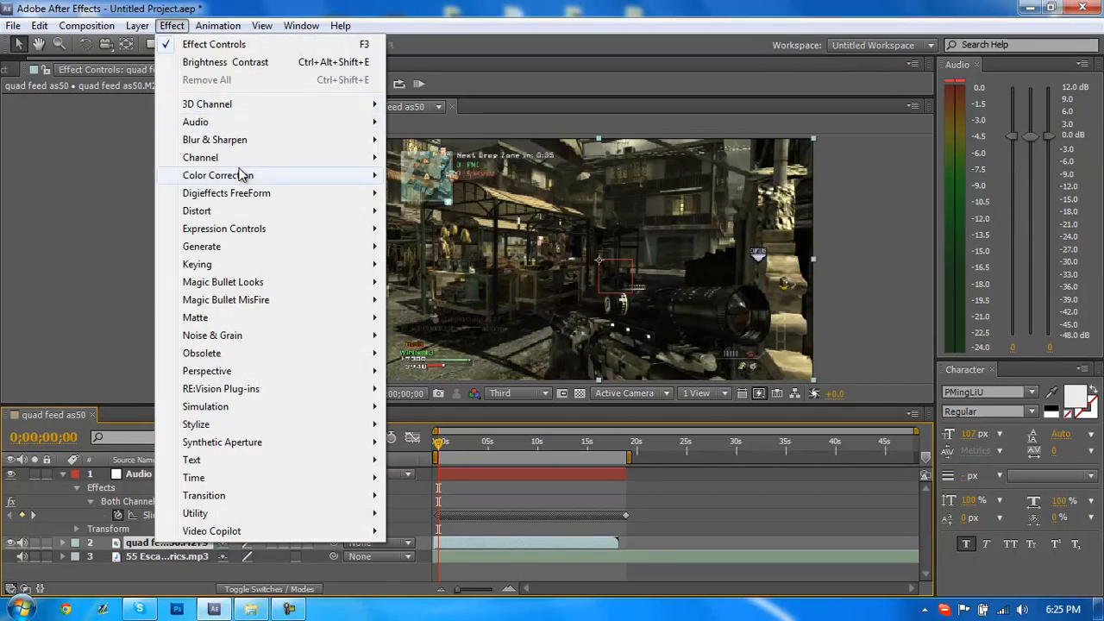
left_click(225, 62)
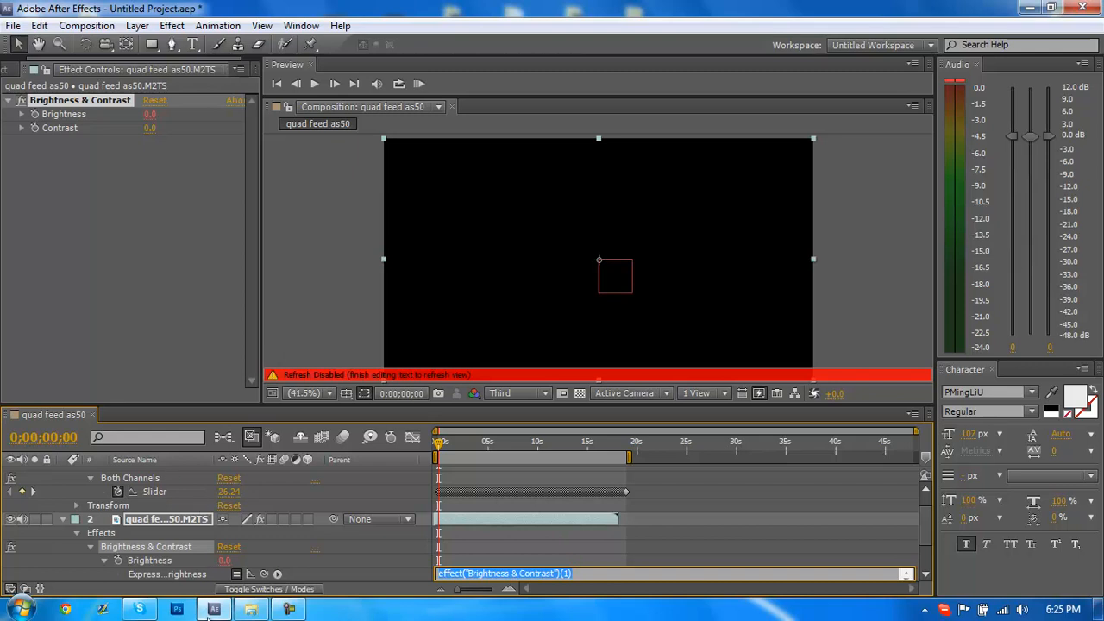
mouse_move(529, 511)
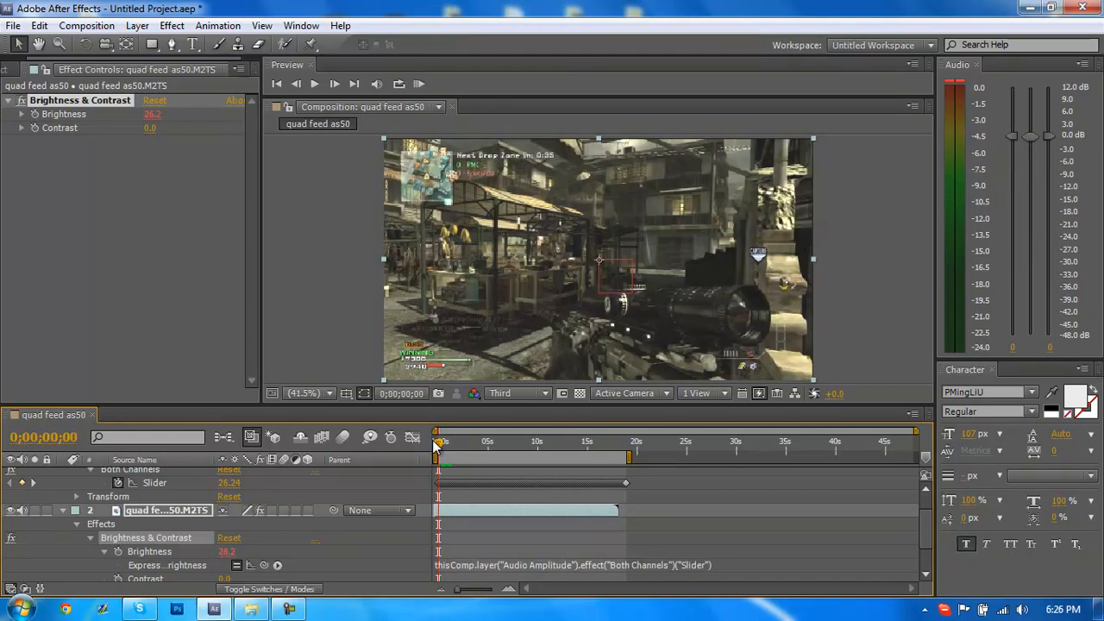
mouse_move(442, 442)
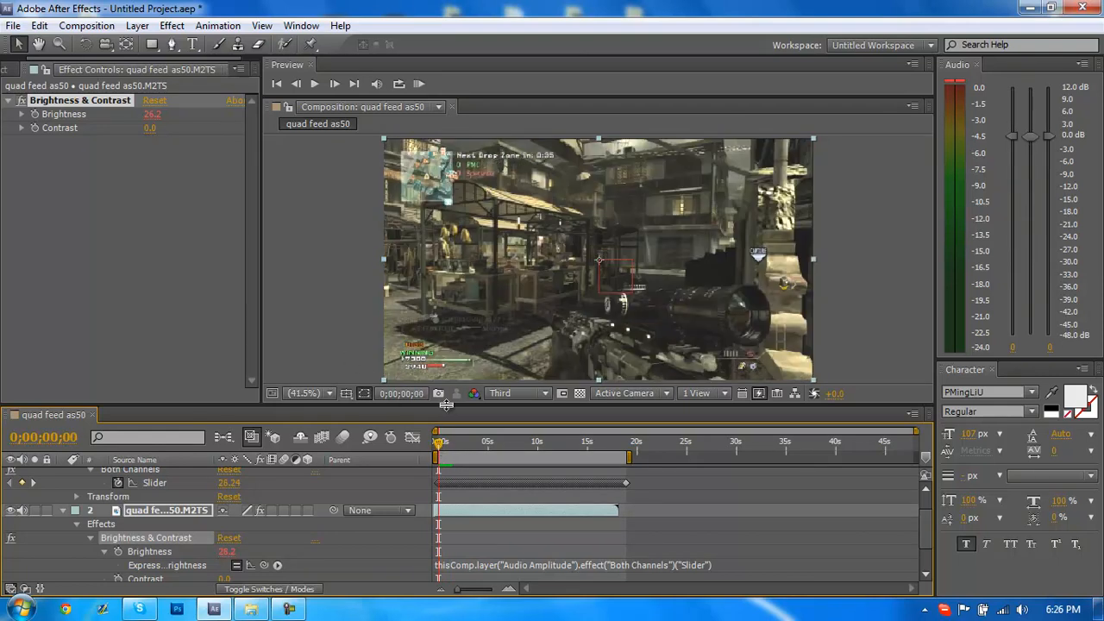
mouse_move(419, 83)
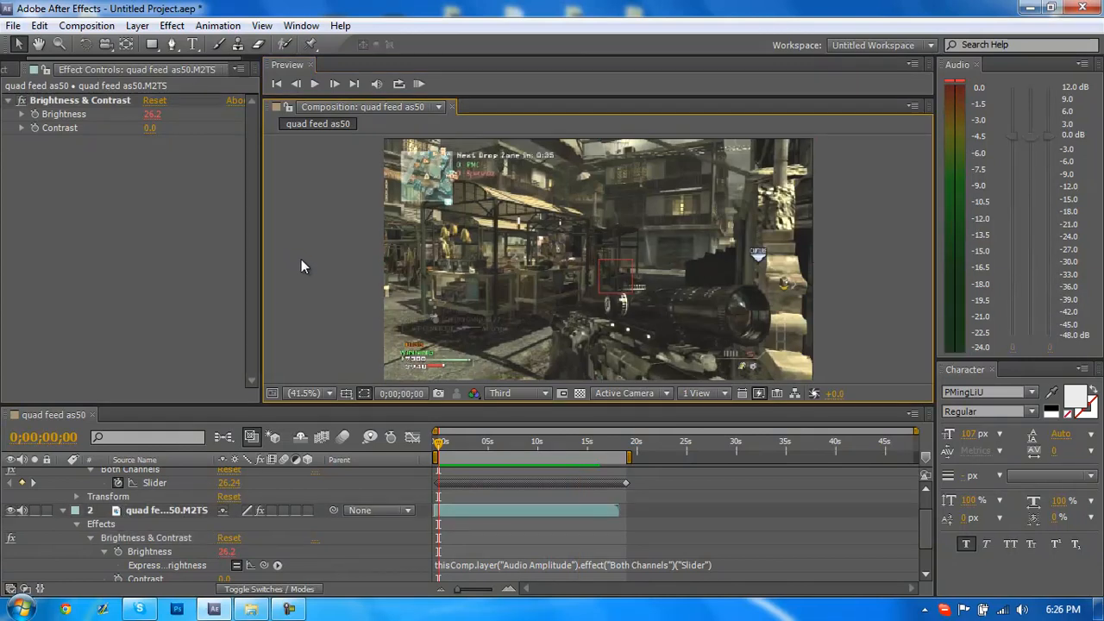
mouse_move(521, 604)
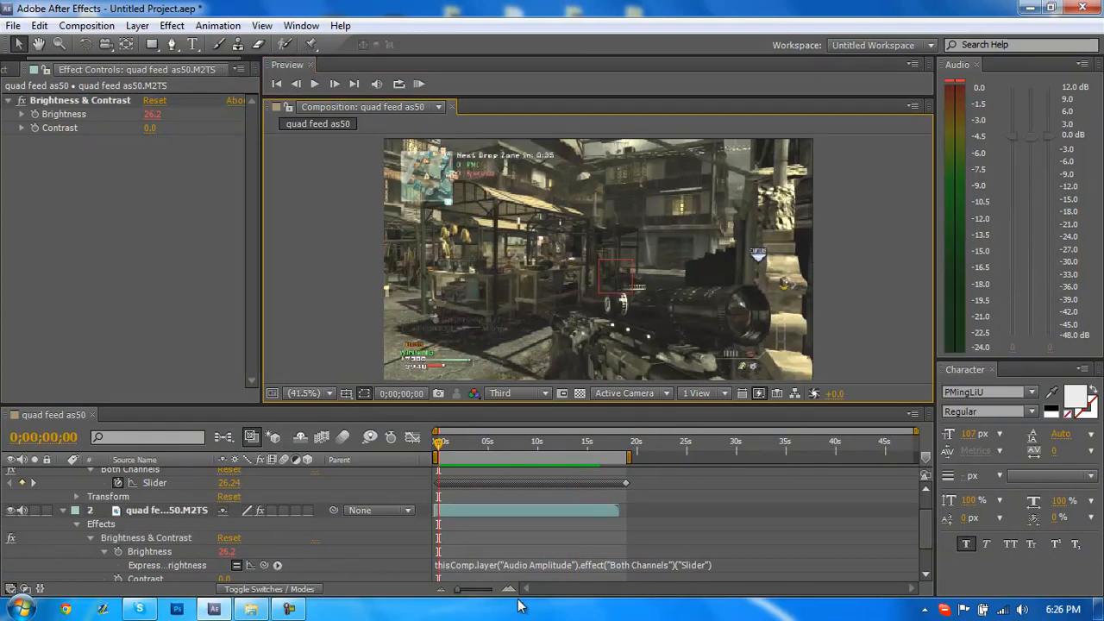
mouse_move(518, 590)
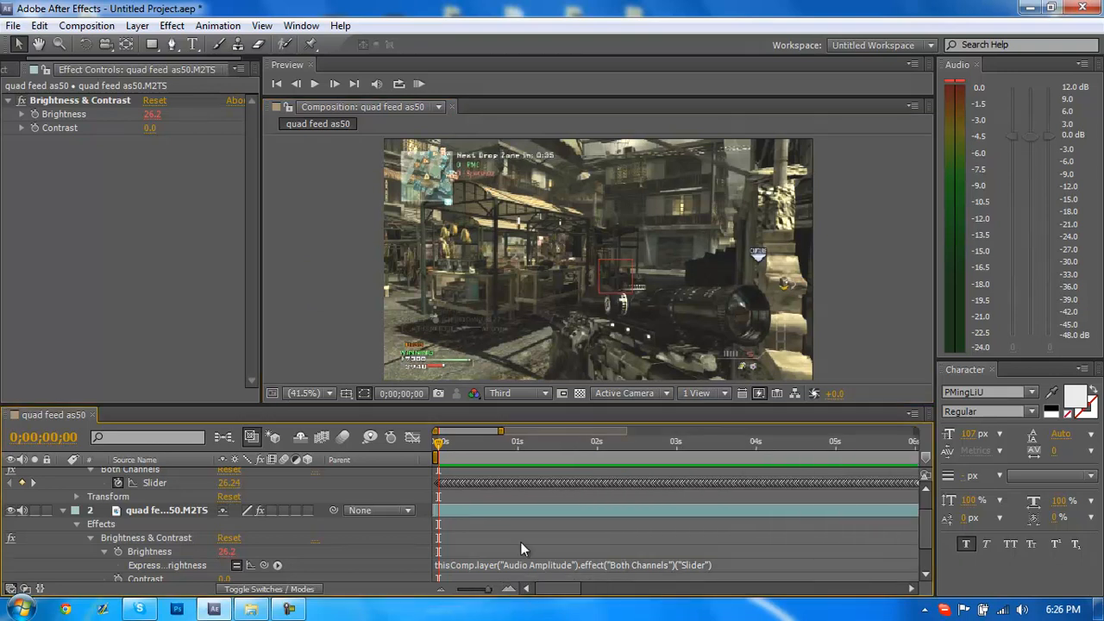
mouse_move(690, 497)
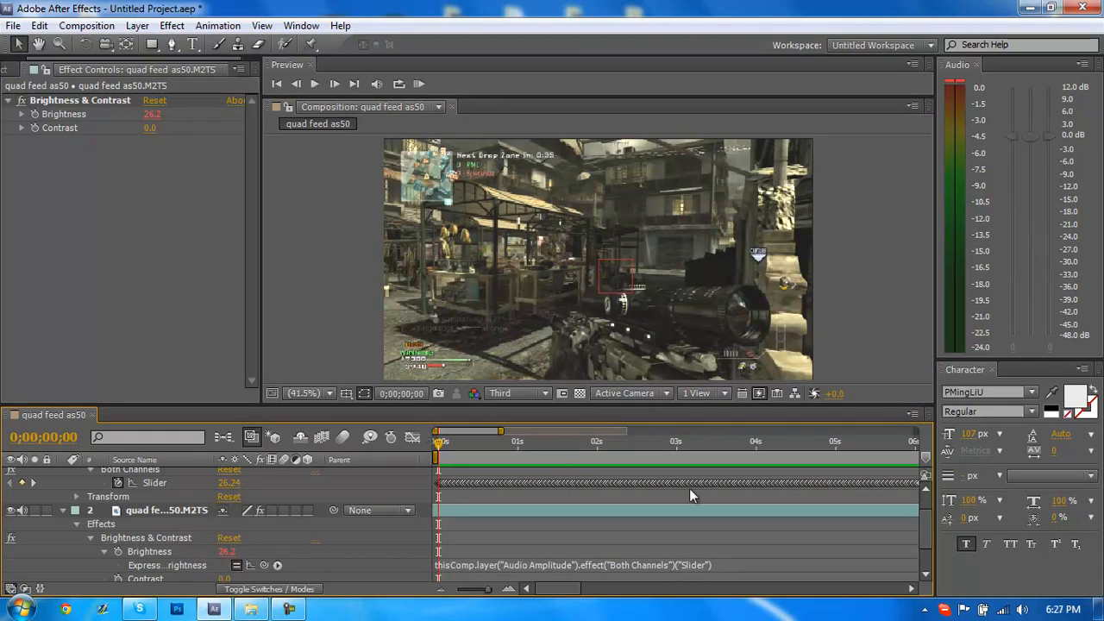
mouse_move(532, 542)
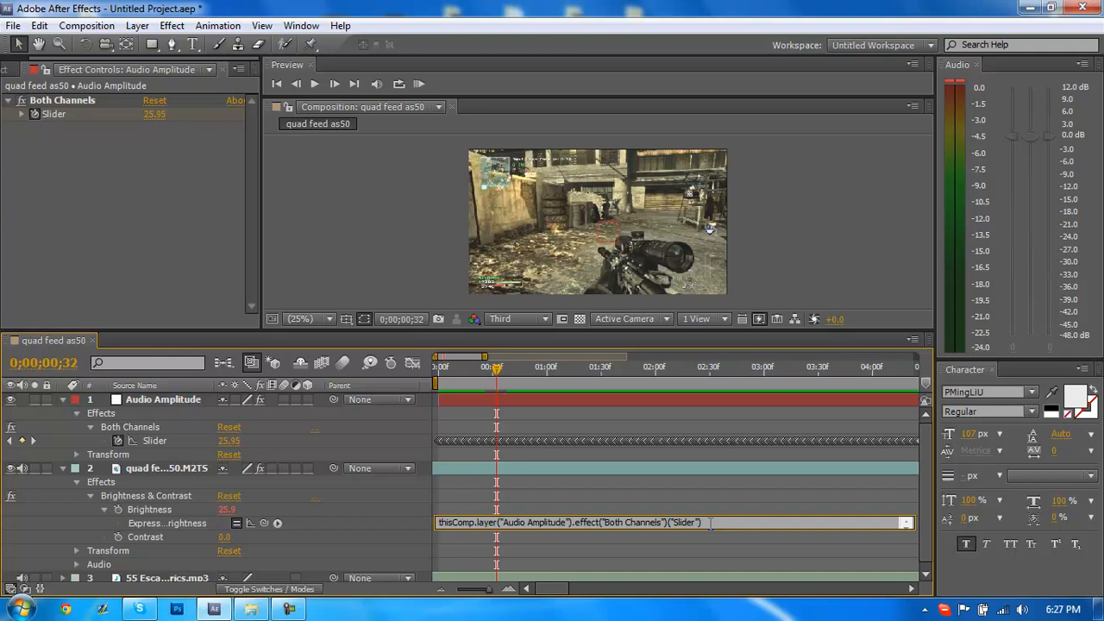
Try '+', '*' and '2' in the Brightness expression, then commit it and reselect the clip.
type("+")
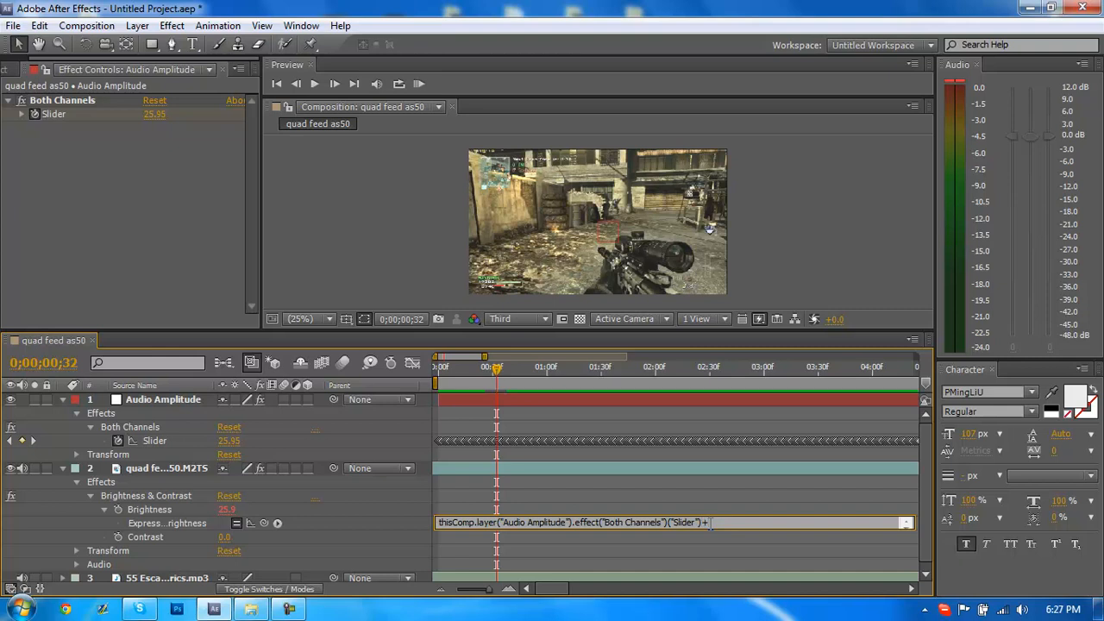
type("*")
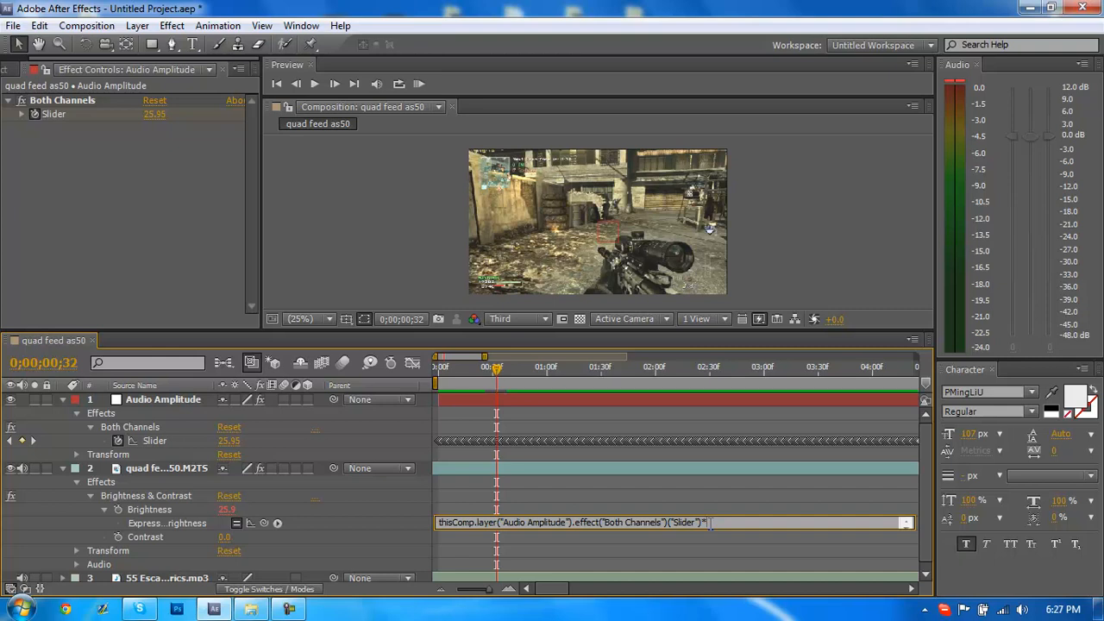
type("2")
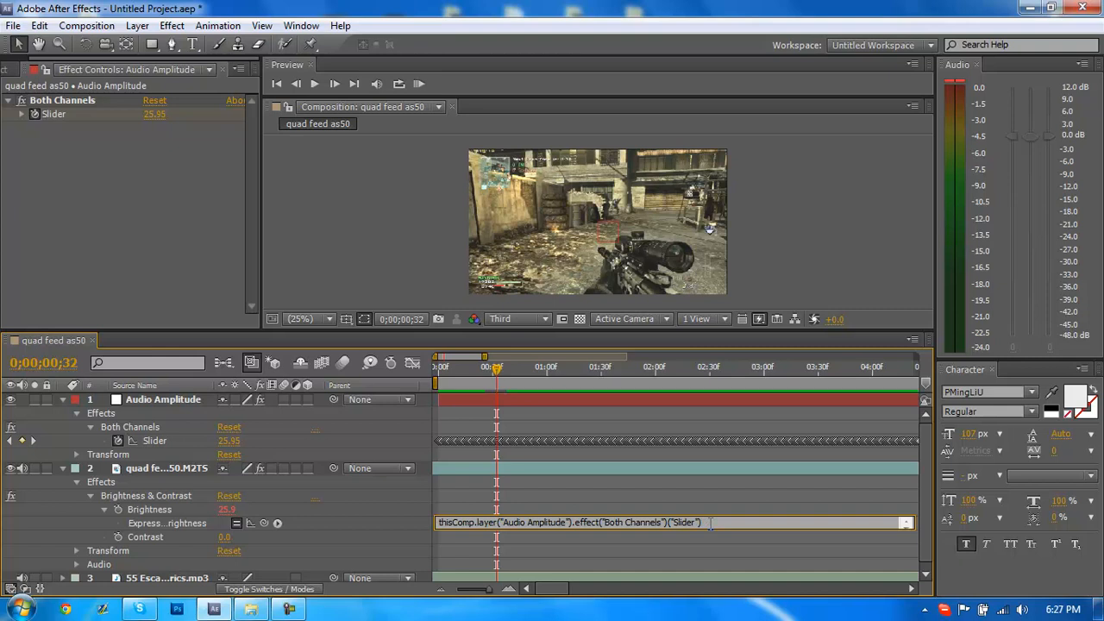
left_click(165, 467)
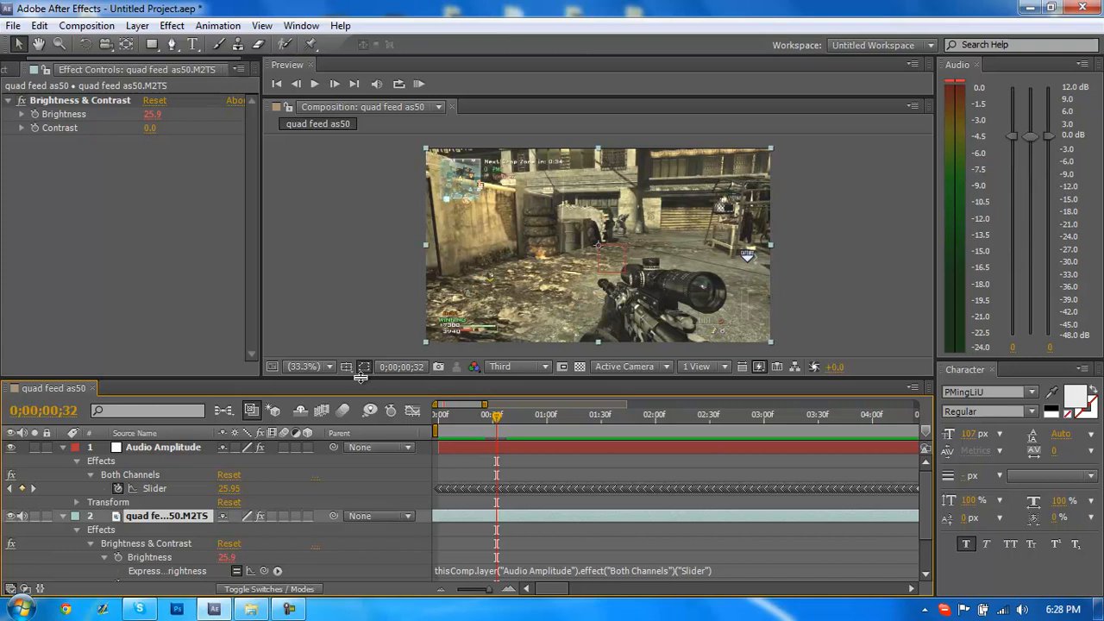
mouse_move(263, 290)
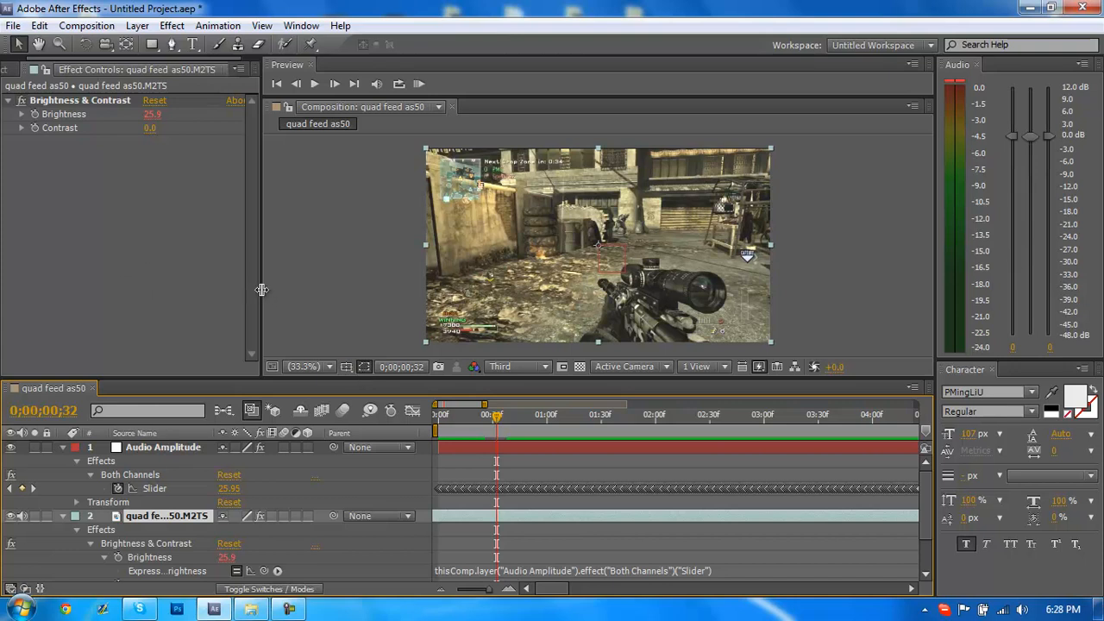